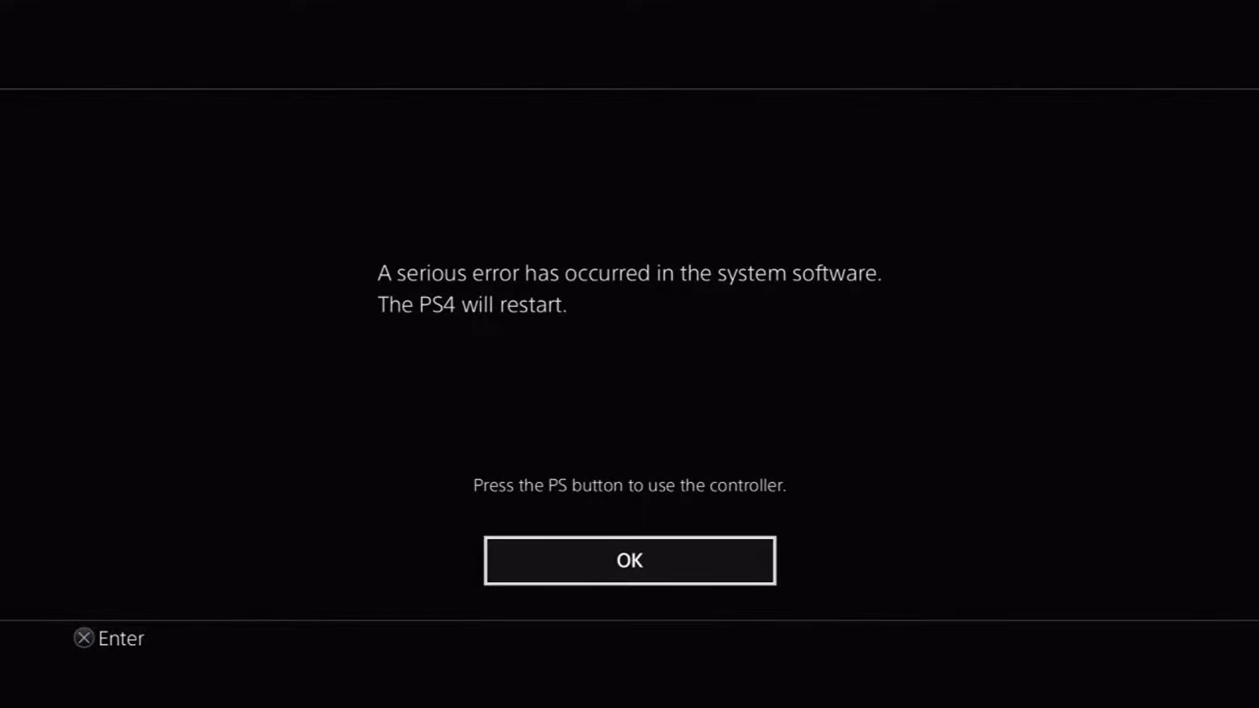
# Step: Dismiss the serious system software error message so the PS4 restarts
pyautogui.click(629, 561)
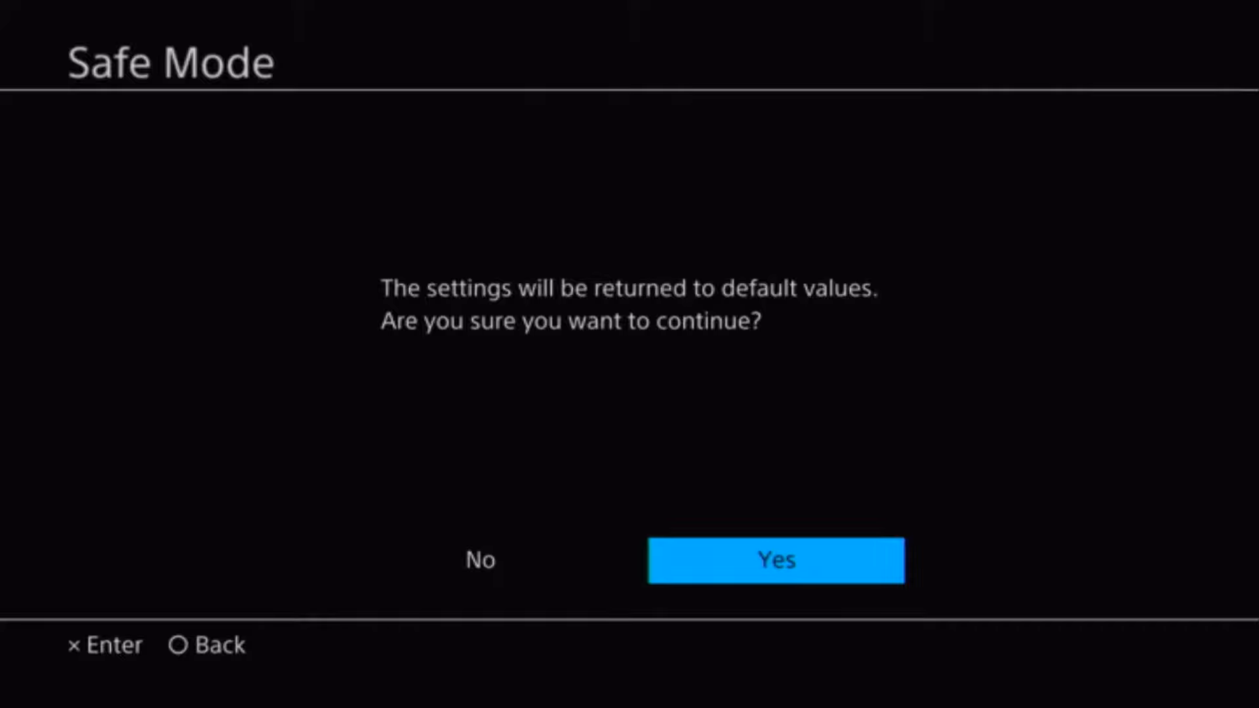
# Step: Restore default settings, accept the User Agreement, start the PS4, and begin PSN sign-in
pyautogui.click(776, 561)
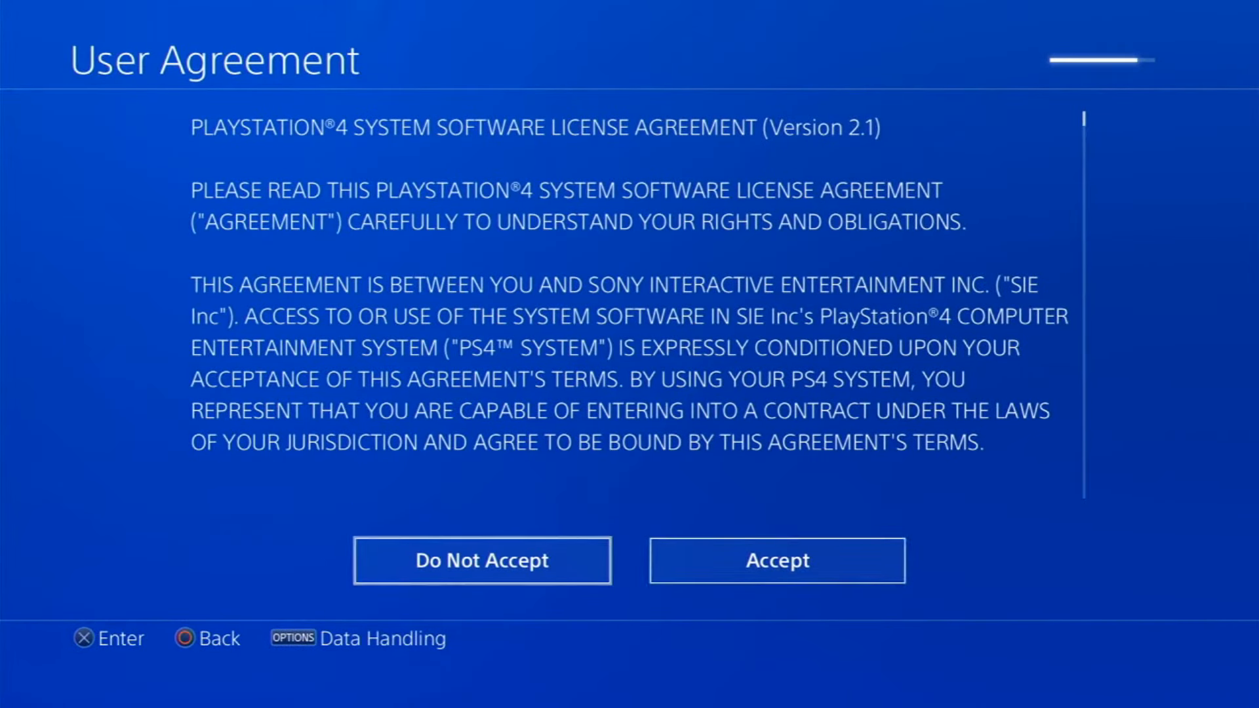
pyautogui.click(778, 560)
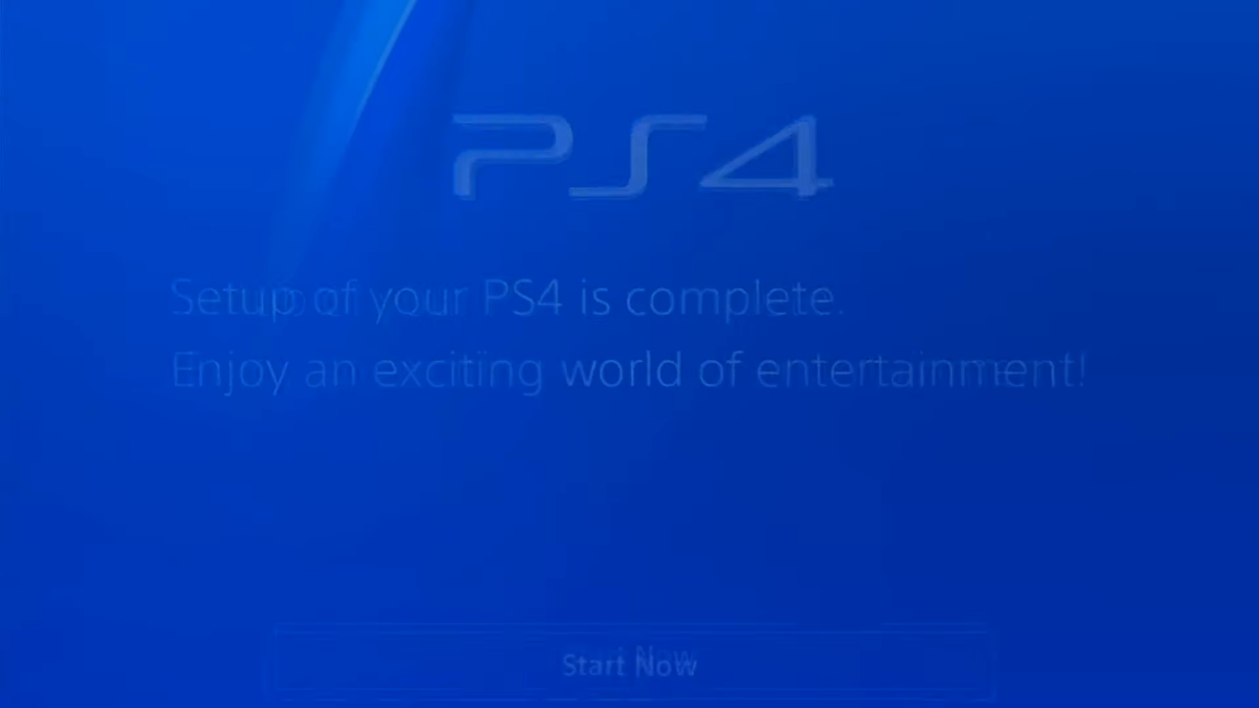
pyautogui.click(629, 662)
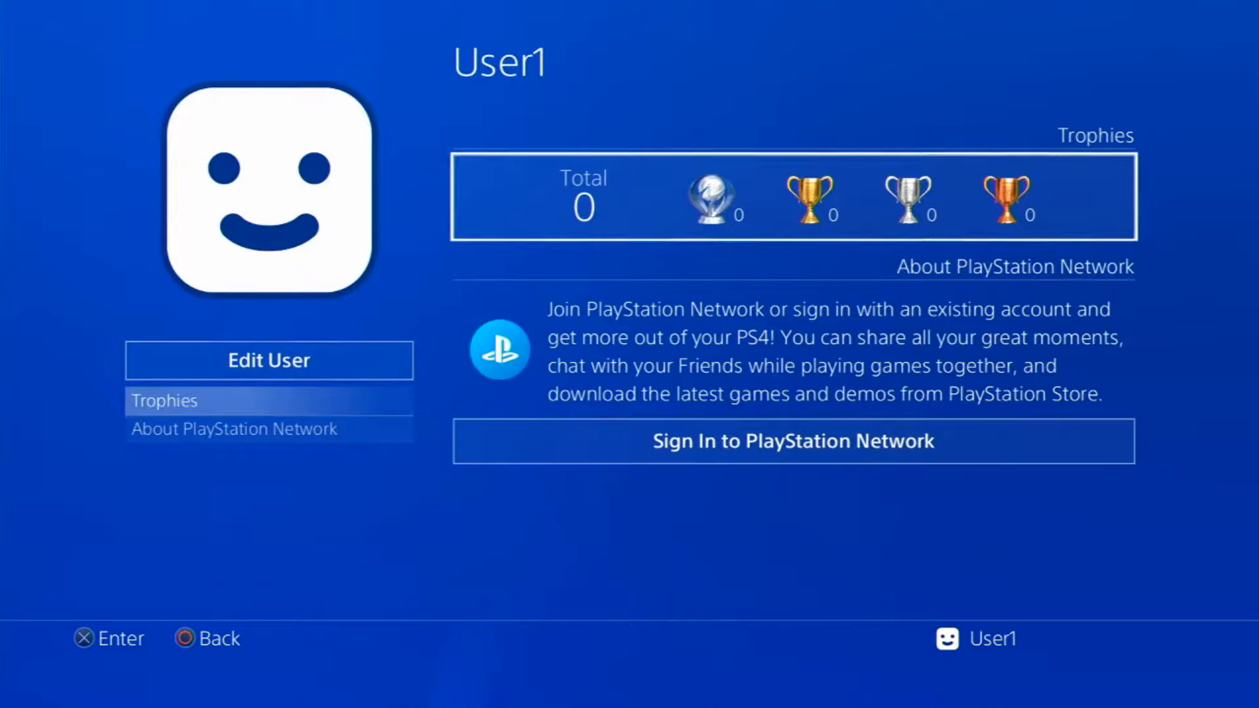
pyautogui.click(793, 441)
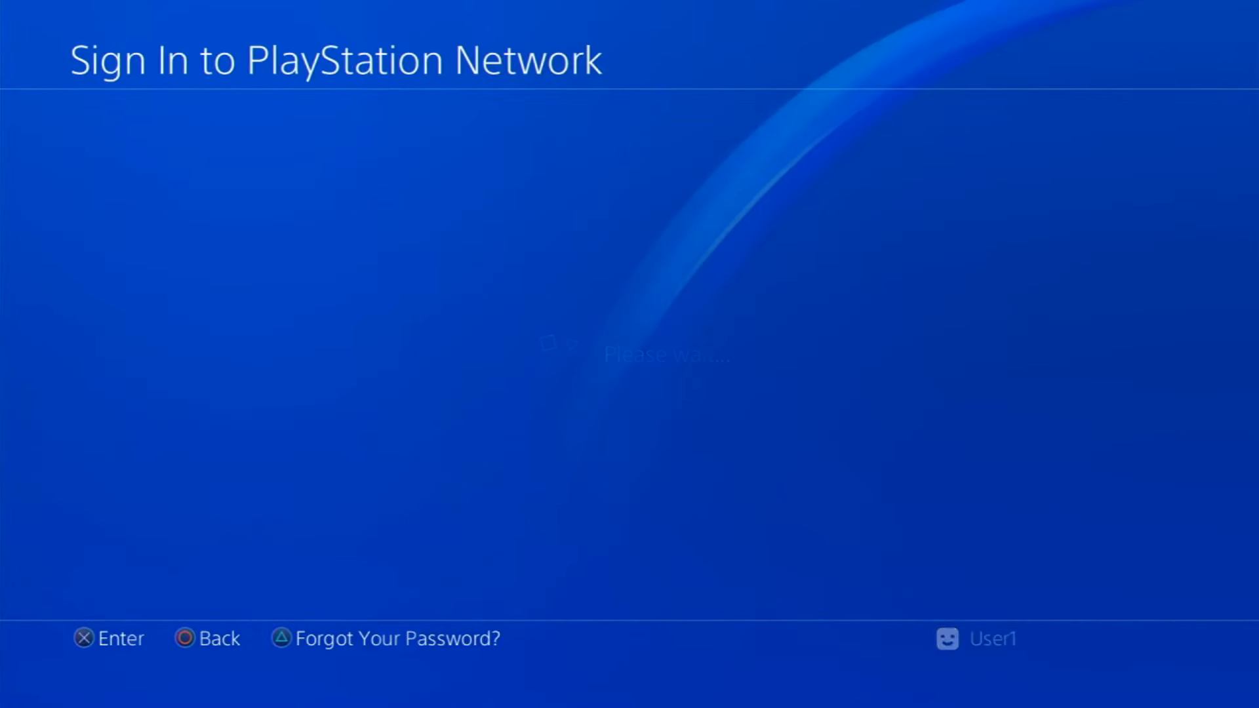